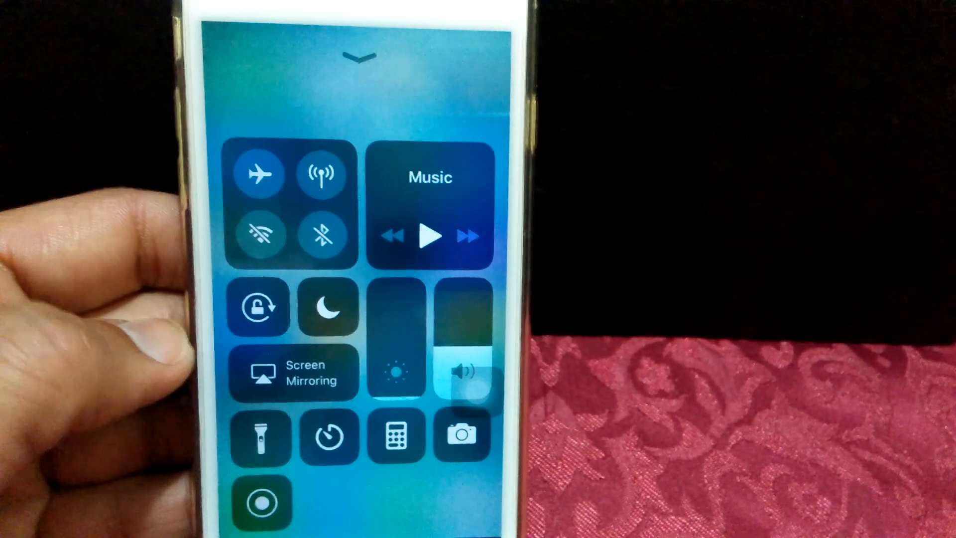
Toggle portrait orientation lock on and back off so it ends turned off.
click(261, 308)
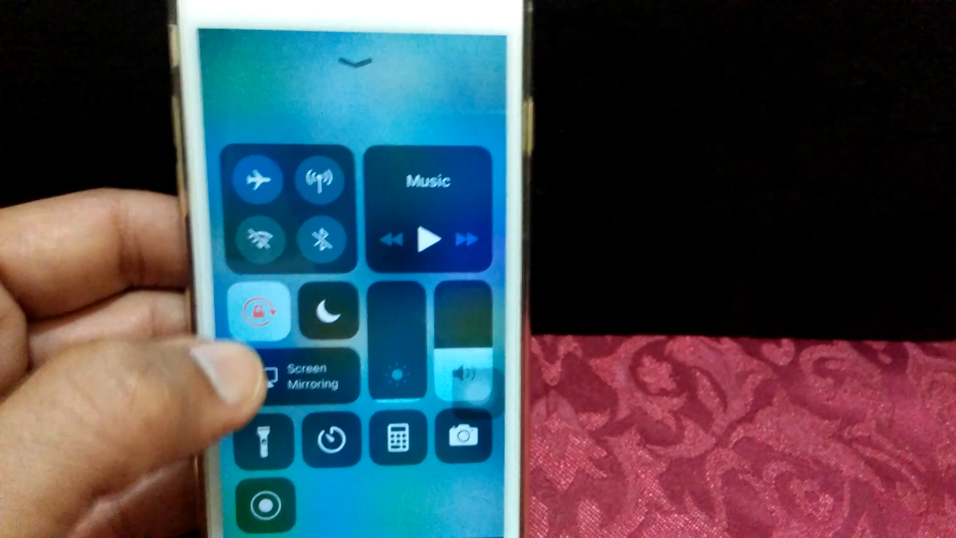
click(260, 313)
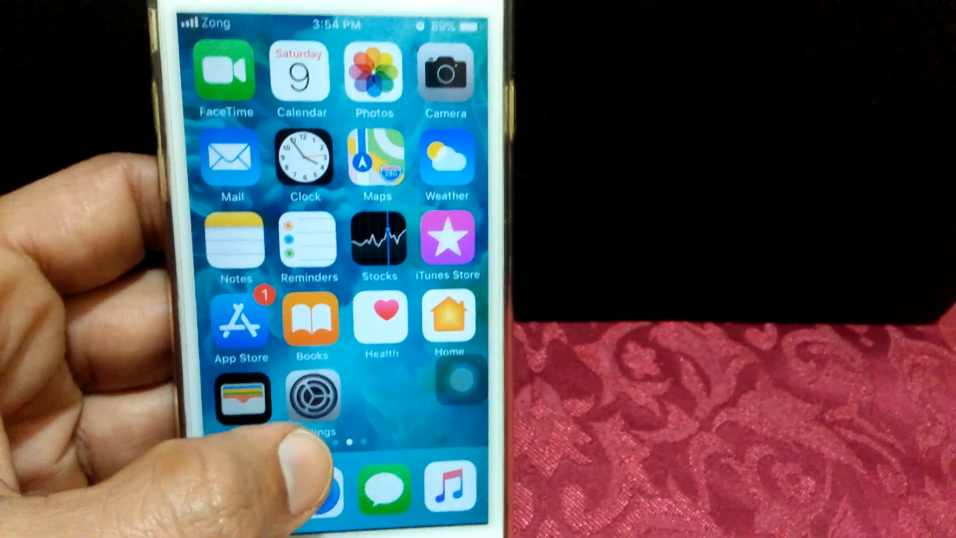
Switch Display Zoom to Standard via Display & Brightness > View and confirm Use Standard.
click(314, 399)
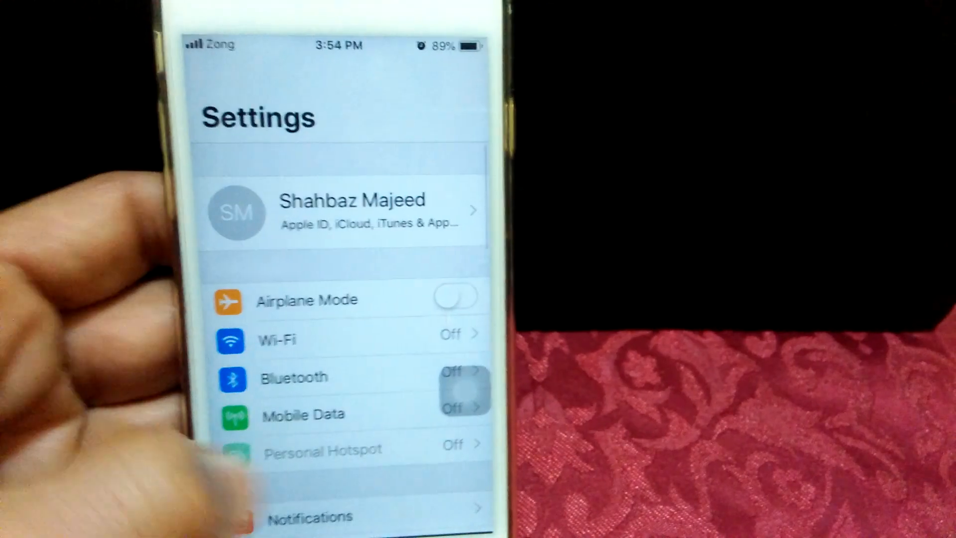
scroll(down, 3)
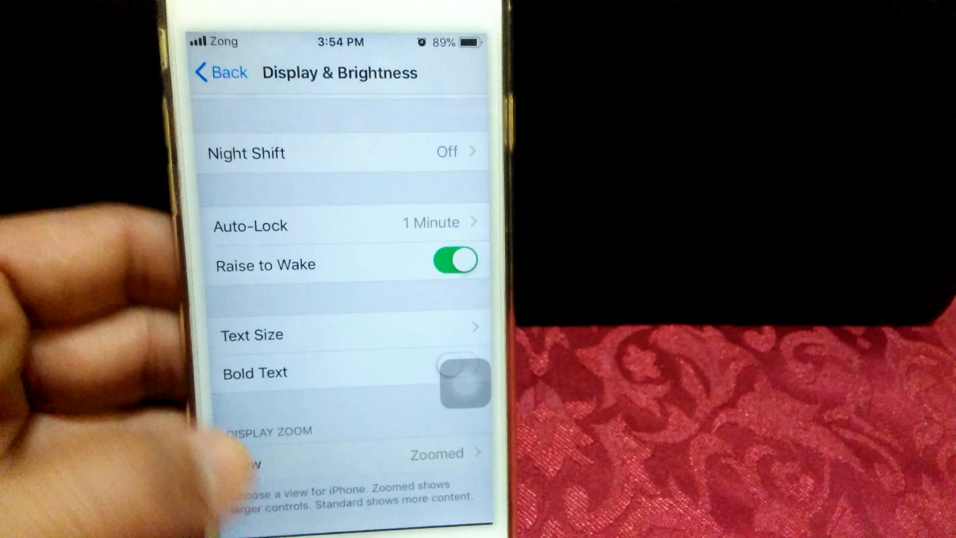
click(244, 454)
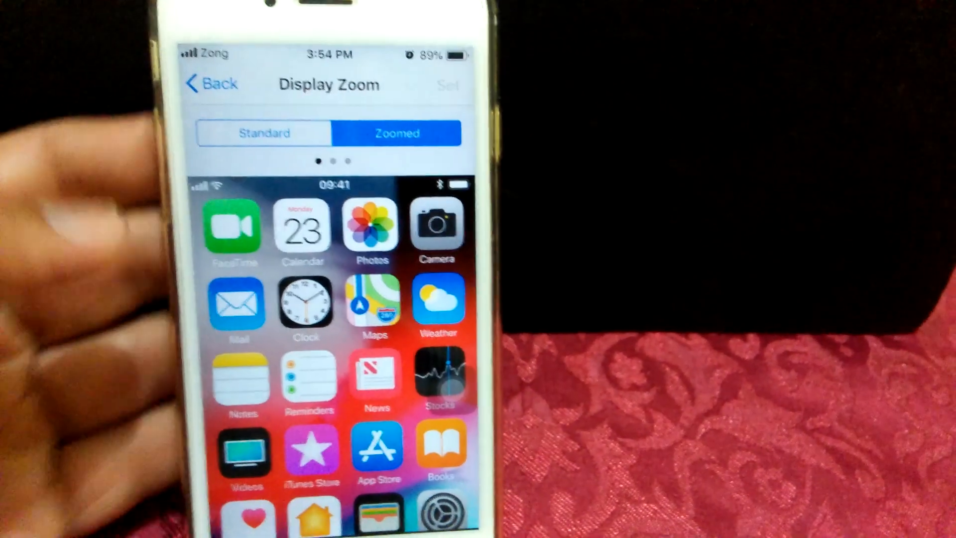
click(264, 133)
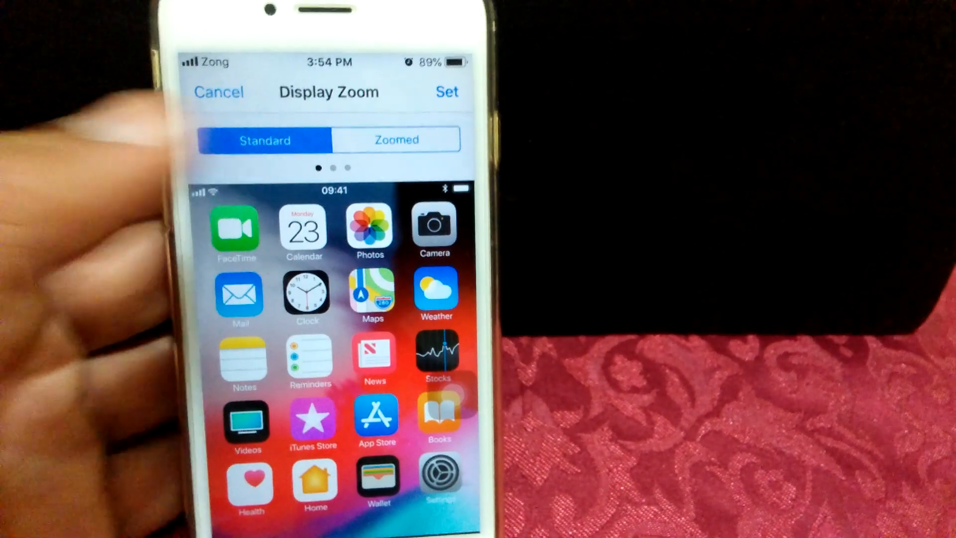
click(447, 92)
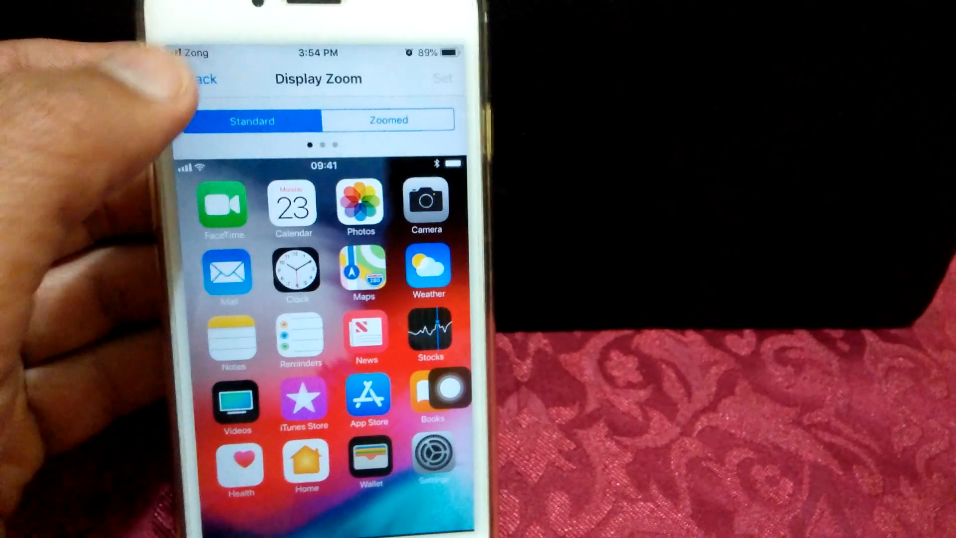
click(196, 78)
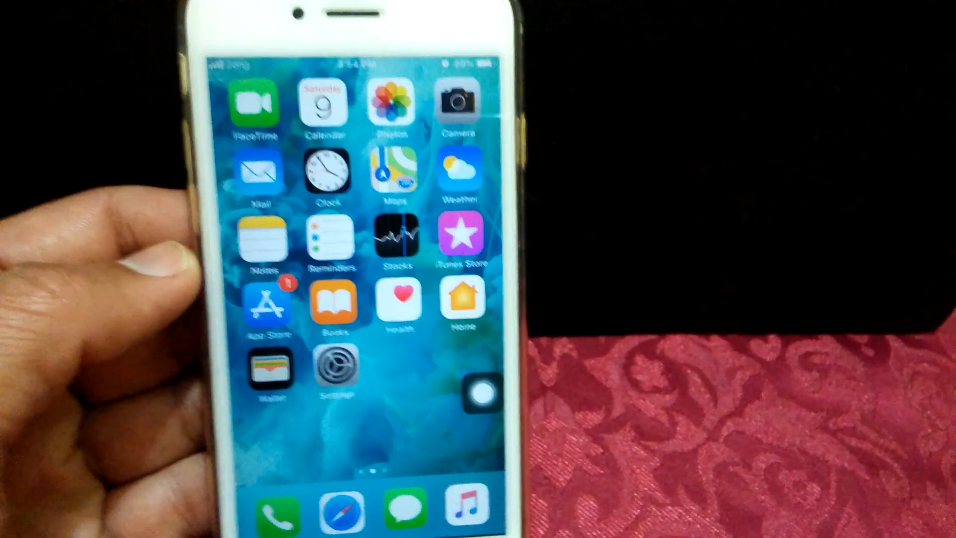
scroll(left, 3)
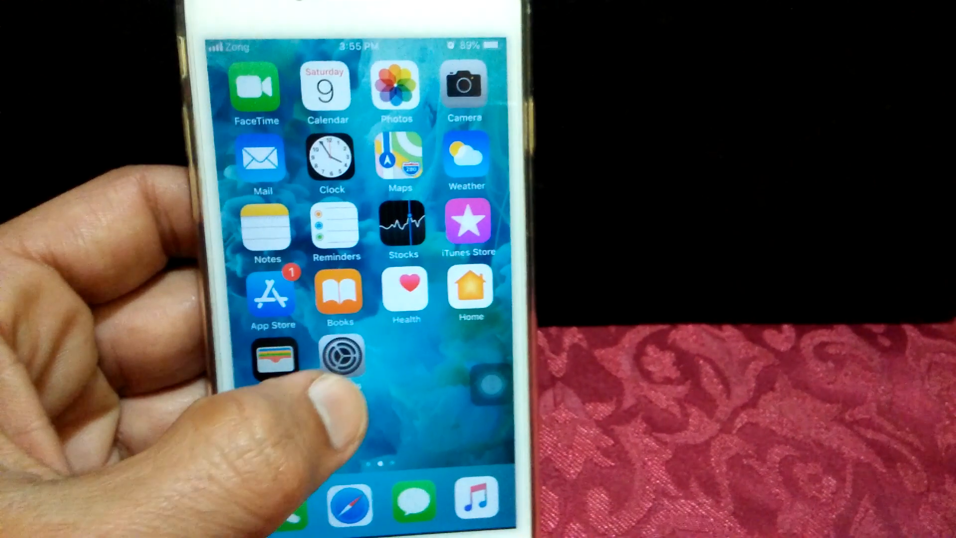
Navigate to Settings > General > Reset, then return to the Home Screen.
click(343, 357)
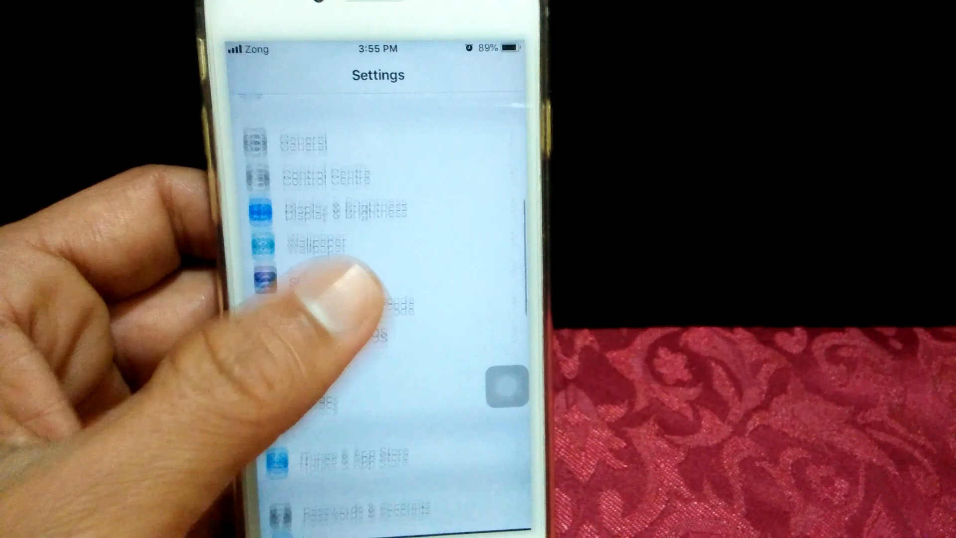
click(305, 142)
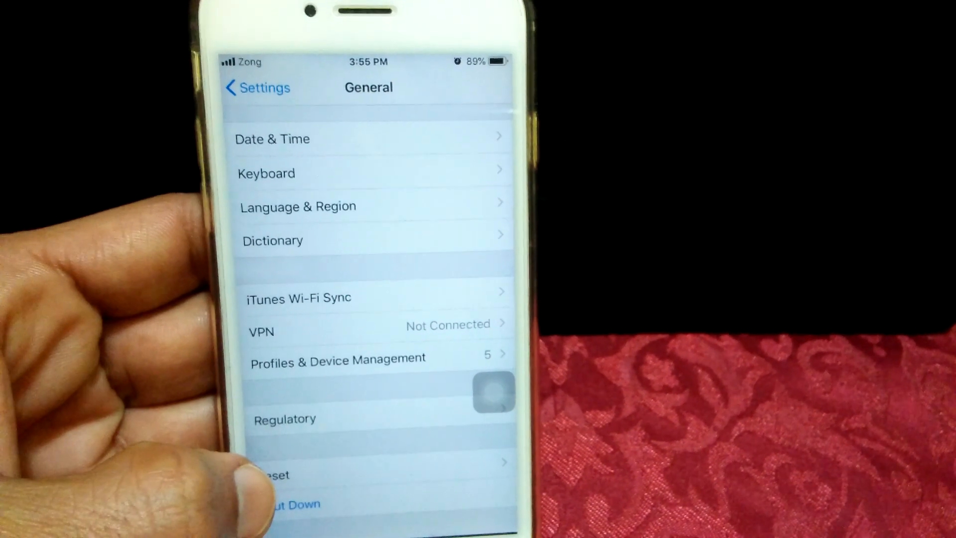
click(271, 475)
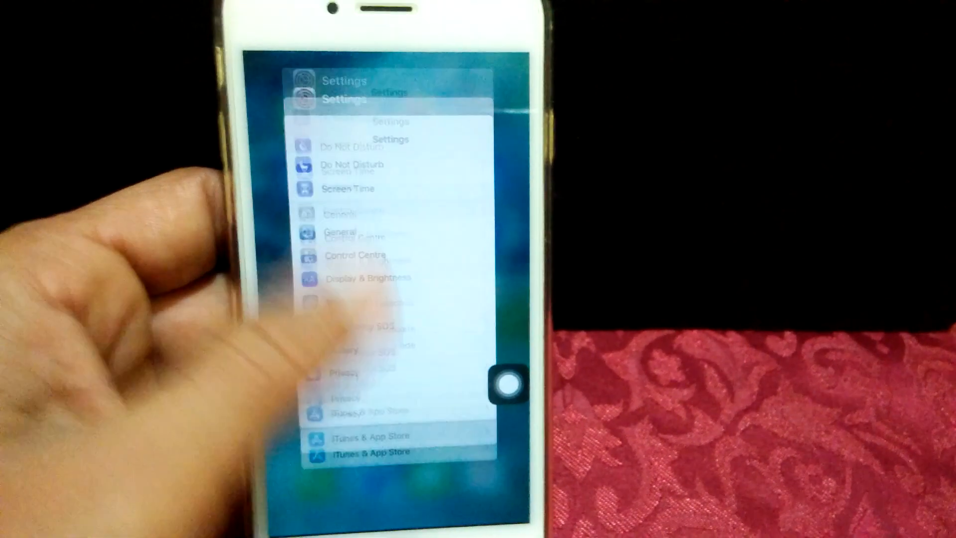
key(home)
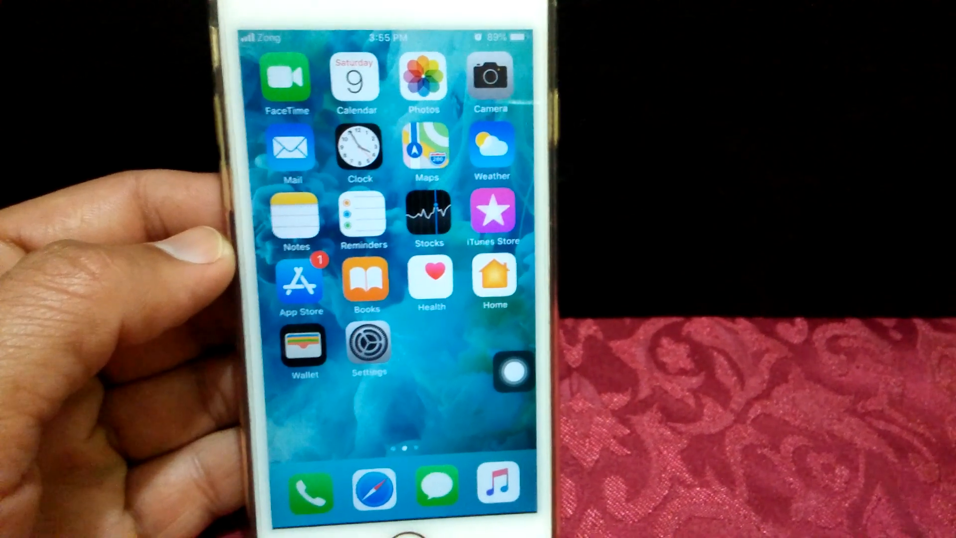